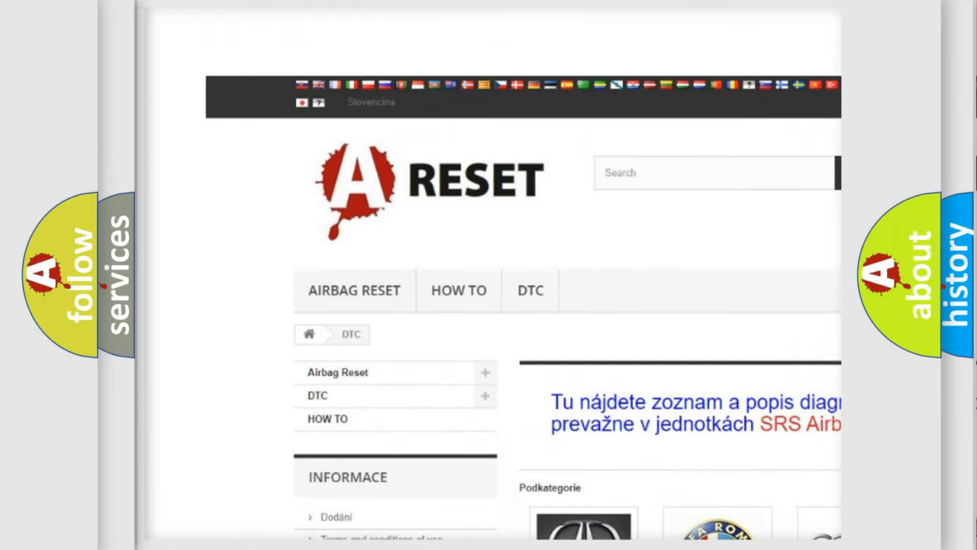
scroll(down, 3)
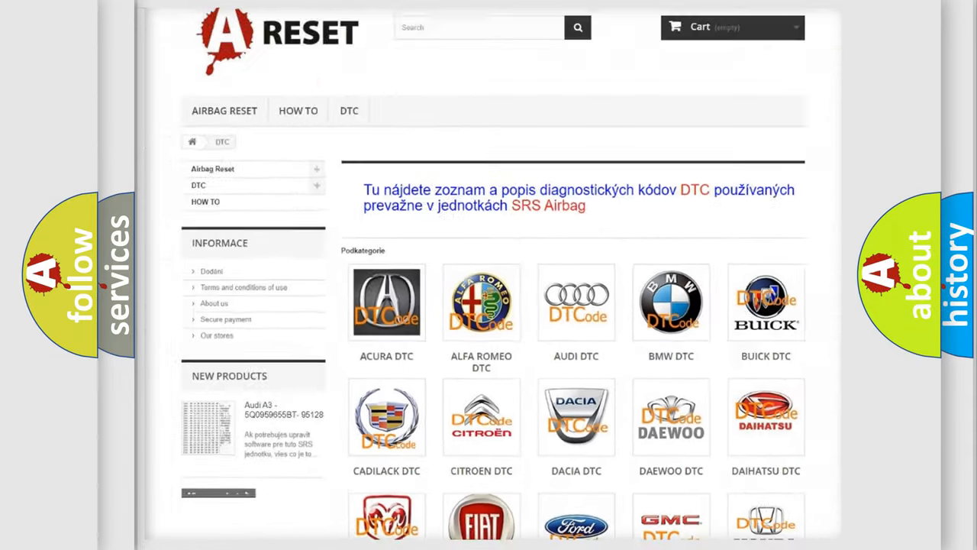
scroll(down, 3)
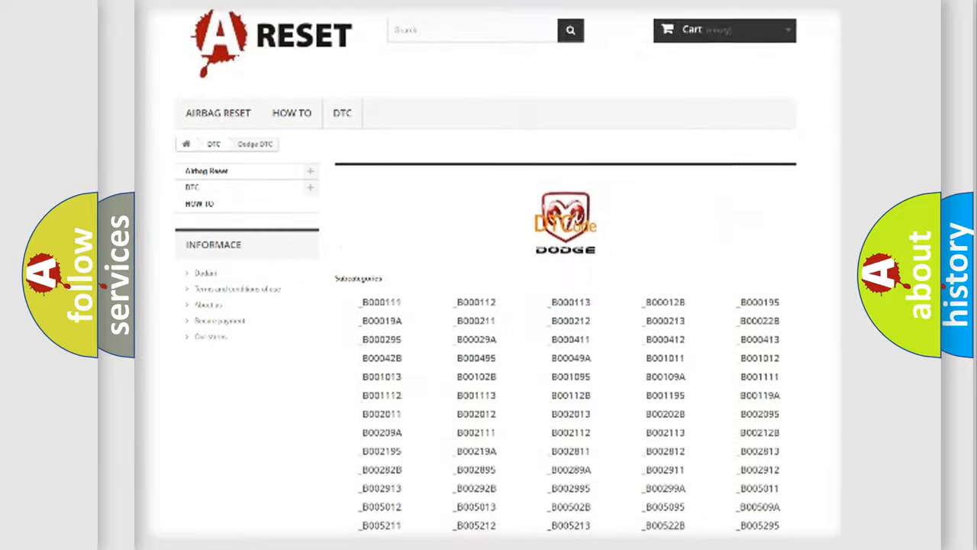
scroll(down, 3)
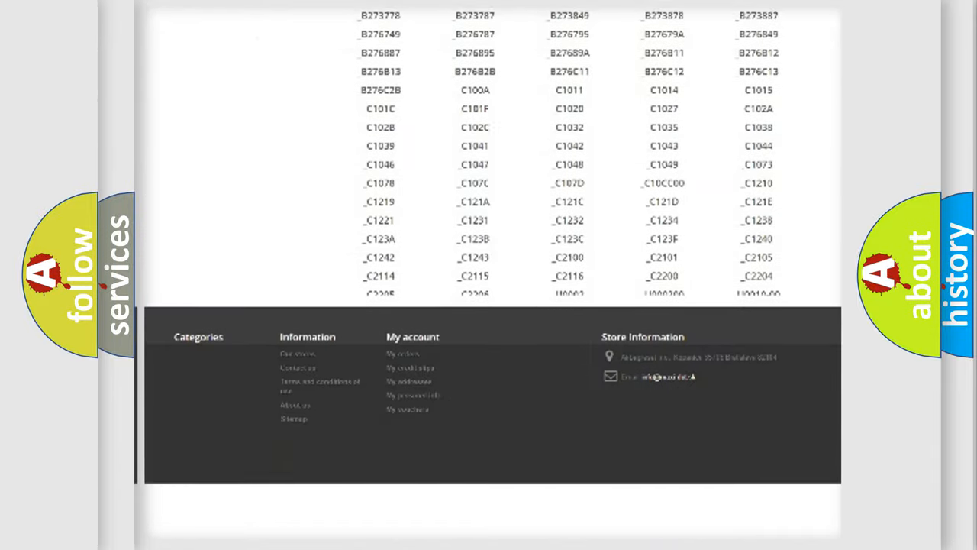
scroll(down, 3)
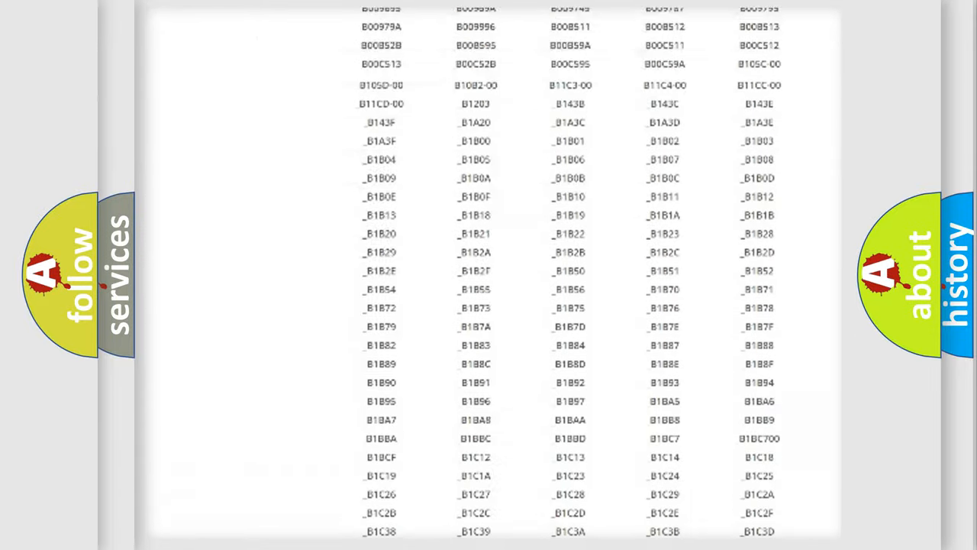